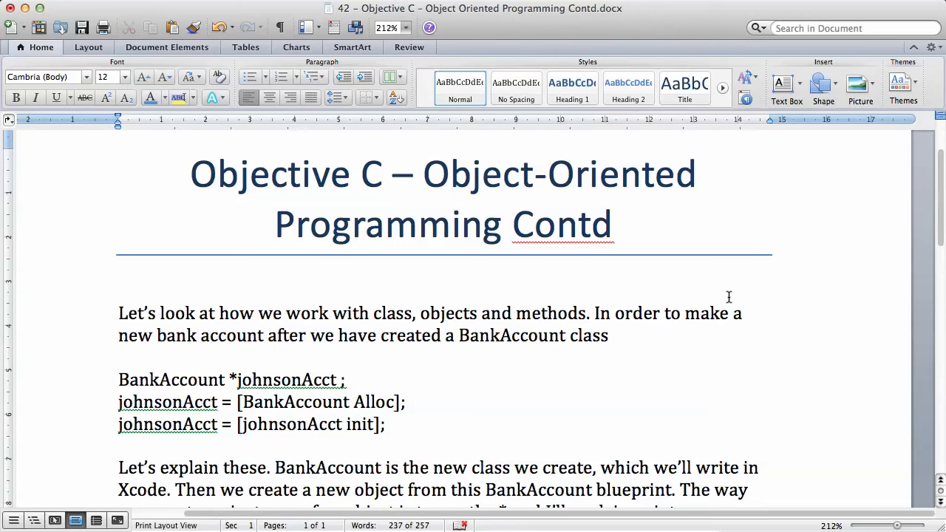
Insert the word 'object' so the first paragraph reads 'new bank account object'
scroll(down, 3)
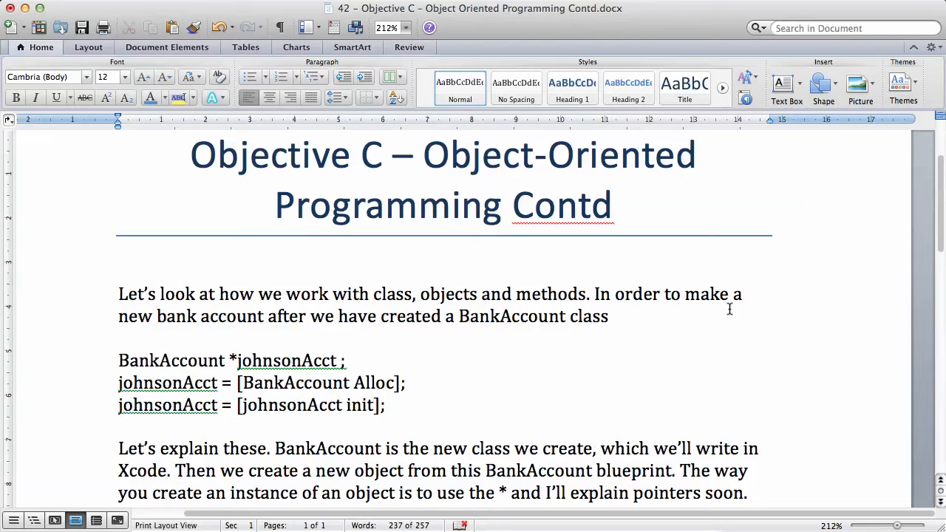
scroll(down, 3)
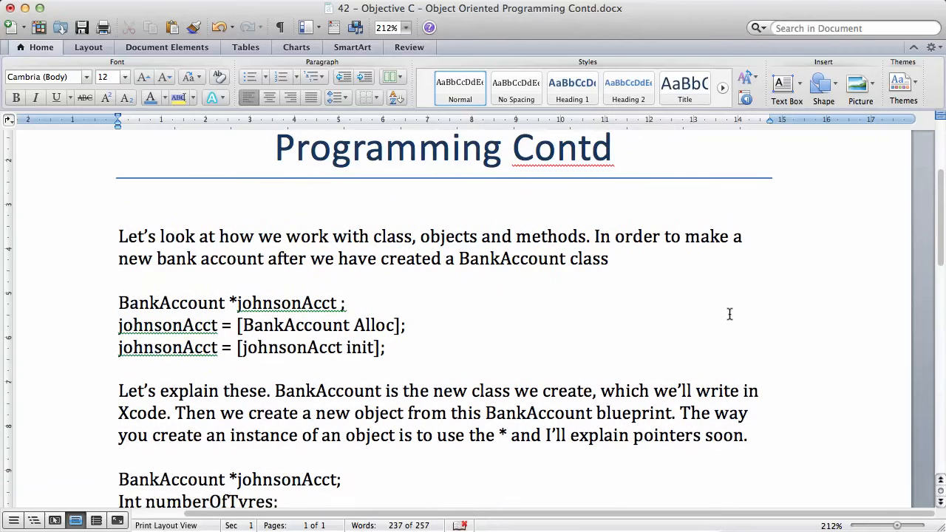
scroll(down, 3)
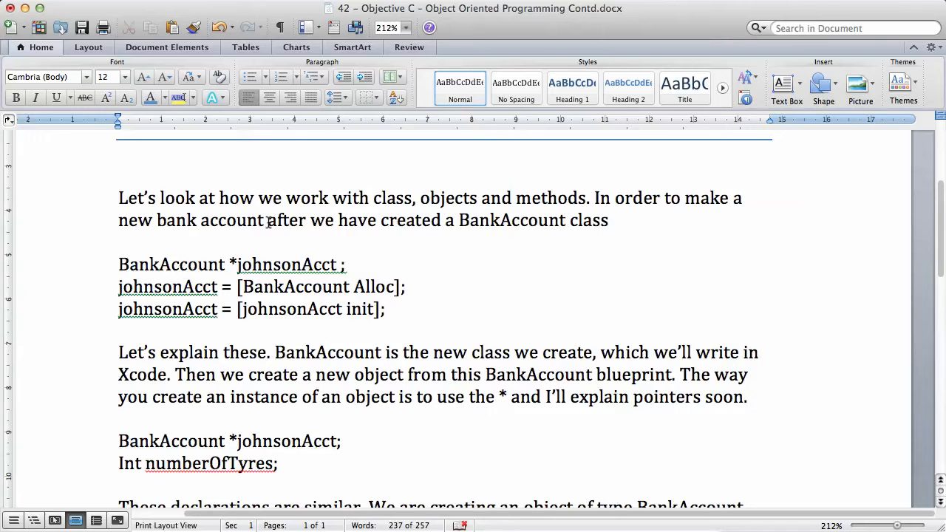
text(objec)
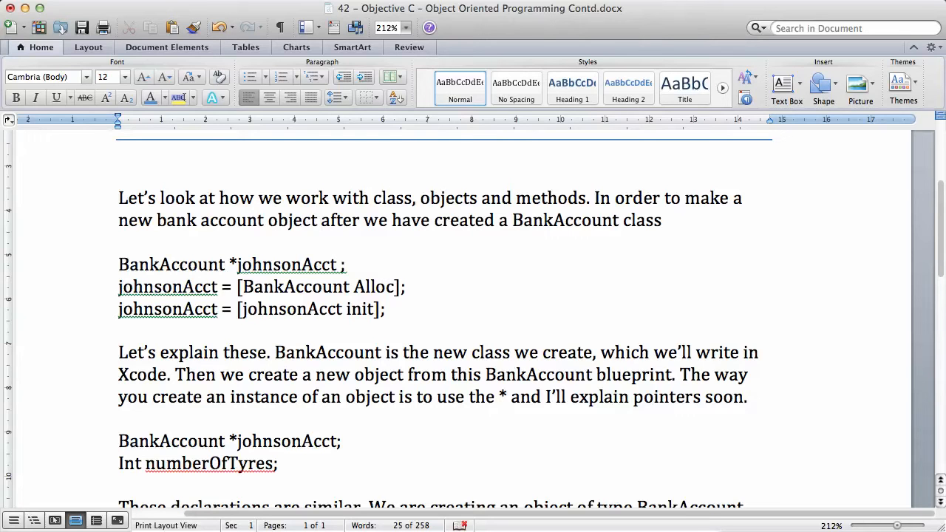
click(320, 220)
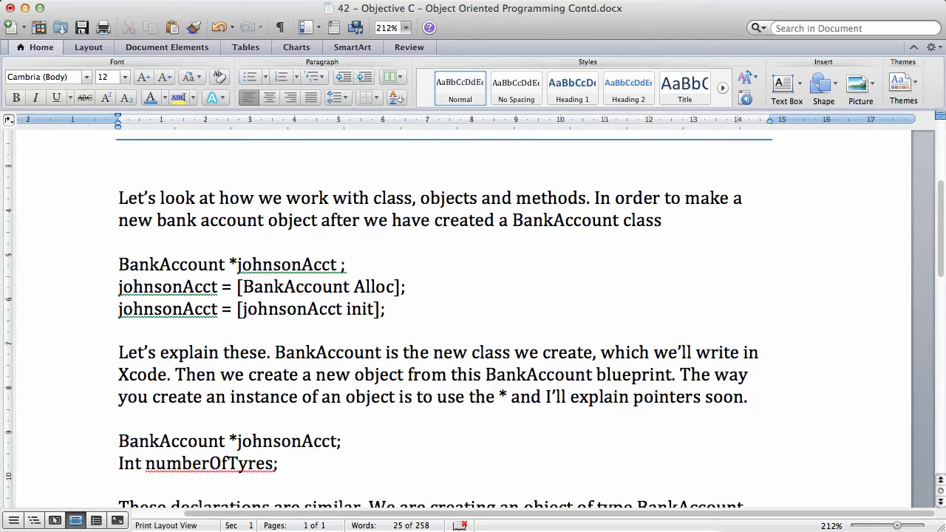
click(325, 220)
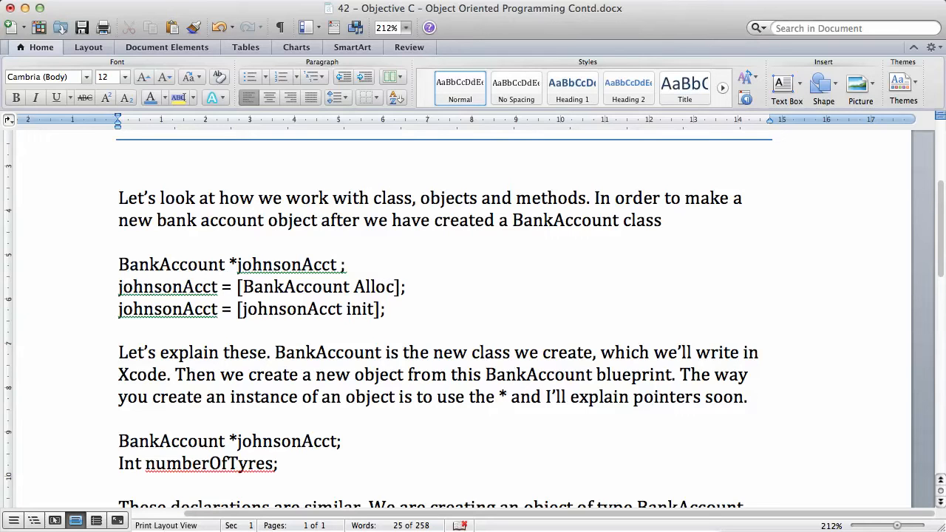
click(320, 220)
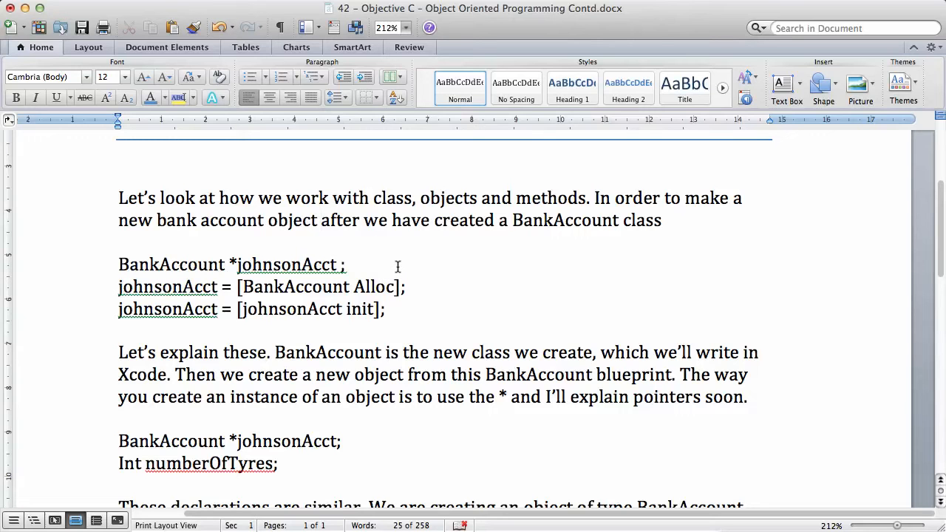
click(319, 220)
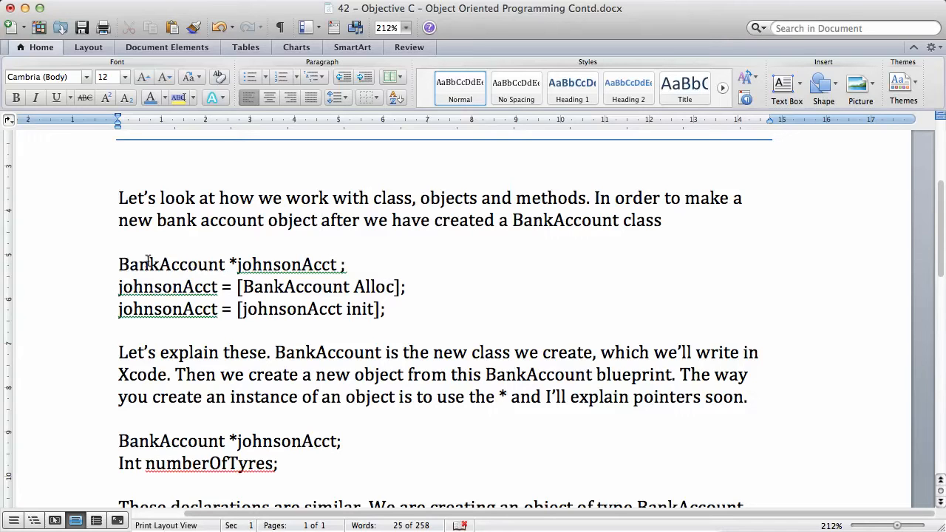
Lowercase the A so the second code line reads 'johnsonAcct = [BankAccount alloc];'
click(322, 219)
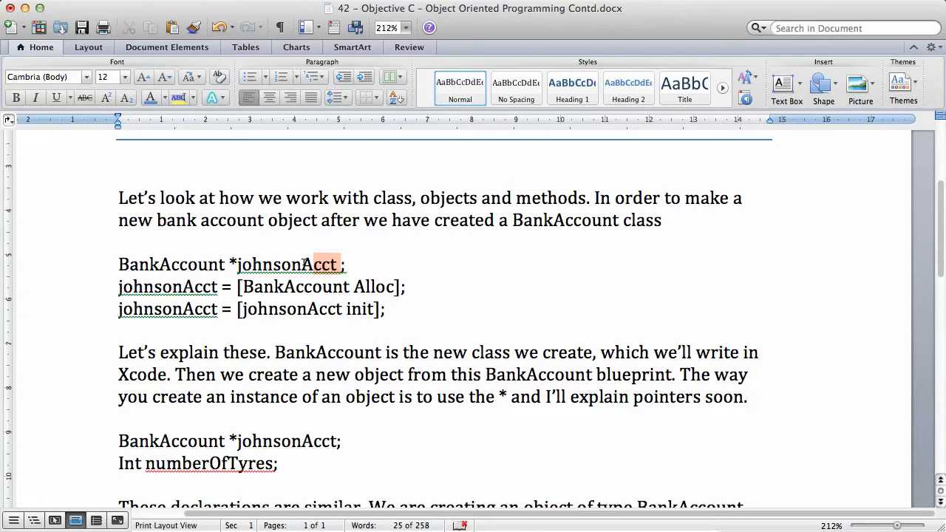
double_click(286, 263)
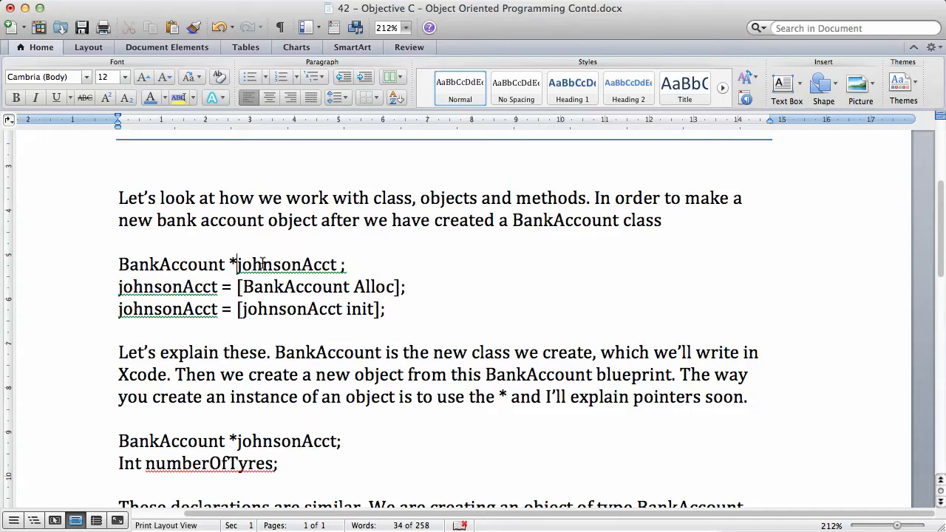
mouse_move(189, 258)
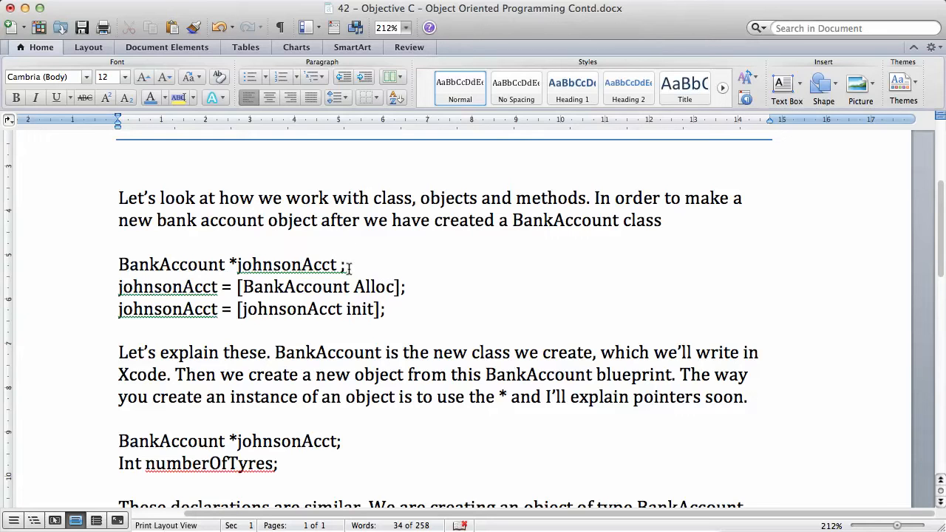
click(302, 264)
text(a)
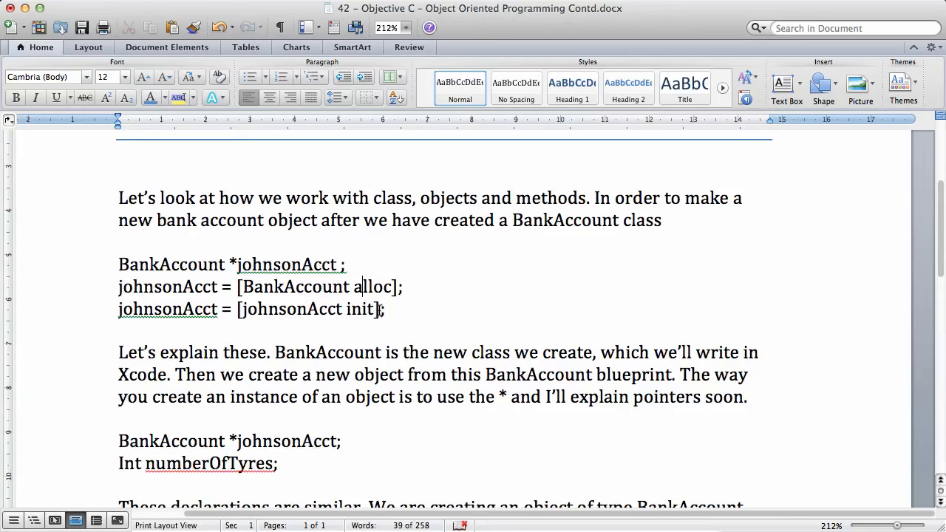
Lowercase the I so the declaration reads 'int numberOfTyres;'
scroll(down, 3)
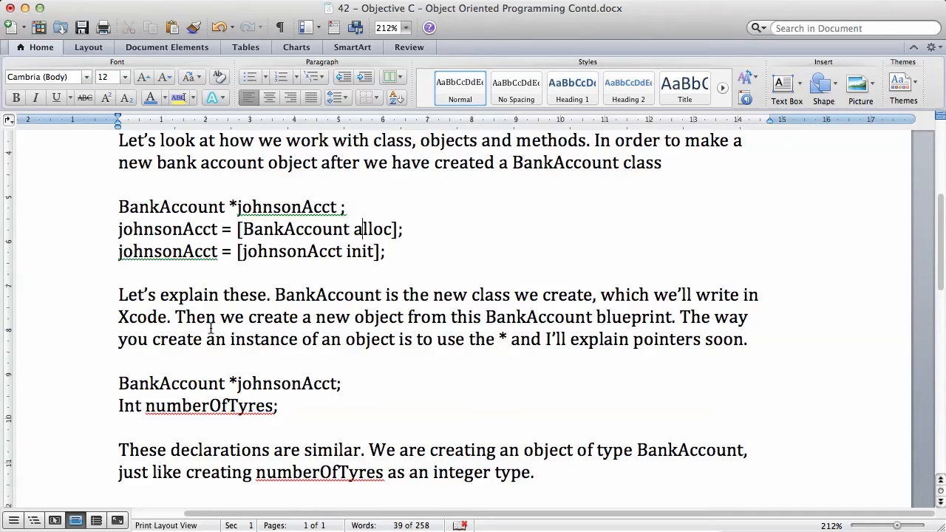
mouse_move(481, 352)
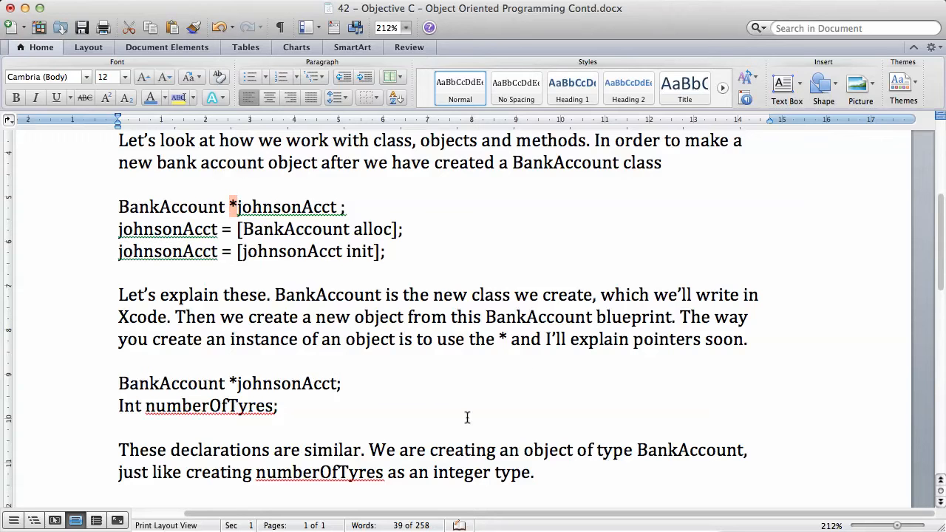
scroll(down, 3)
text(i)
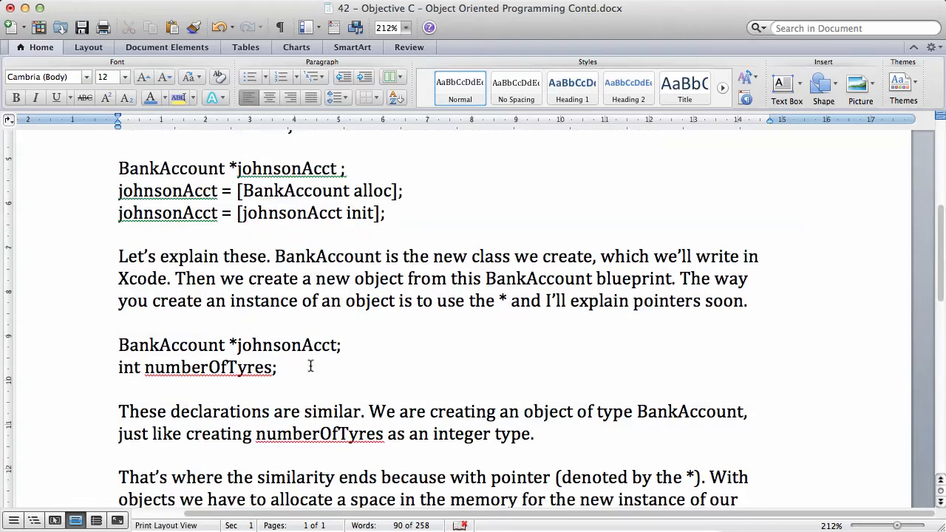
click(121, 366)
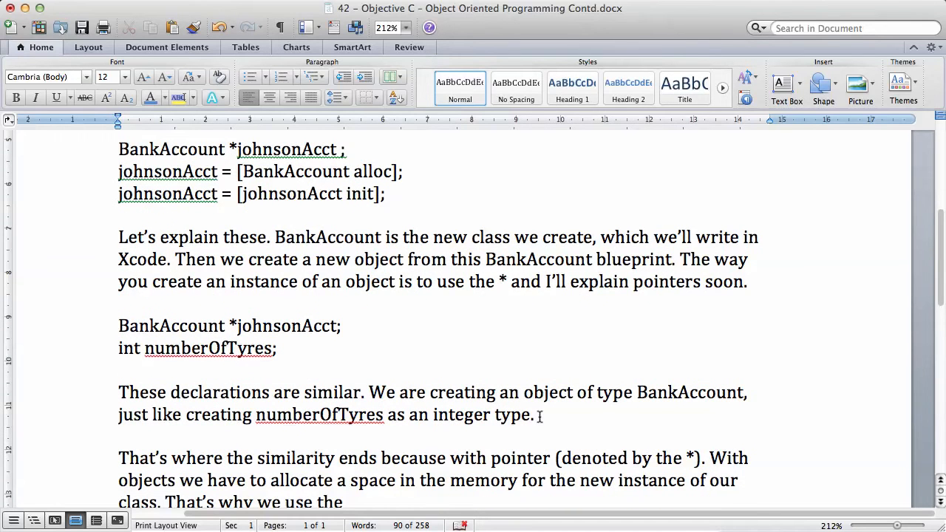
scroll(down, 3)
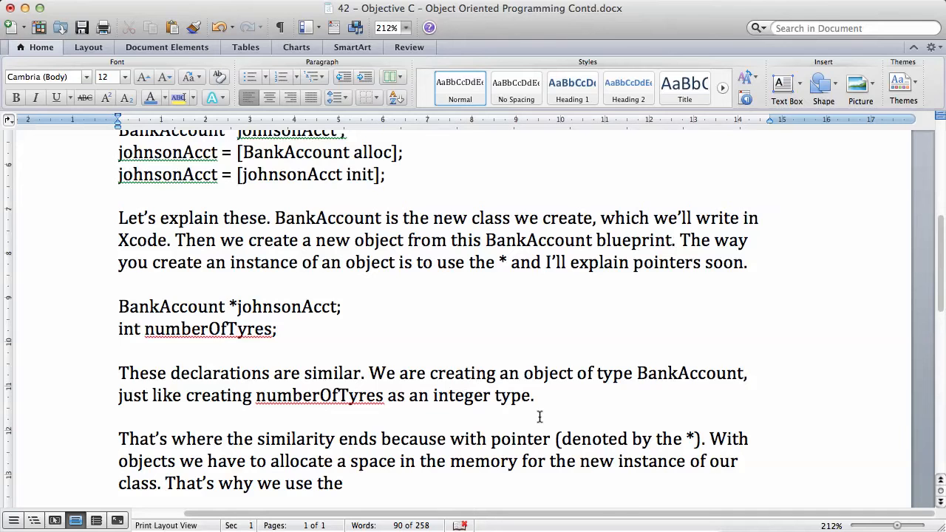
scroll(down, 3)
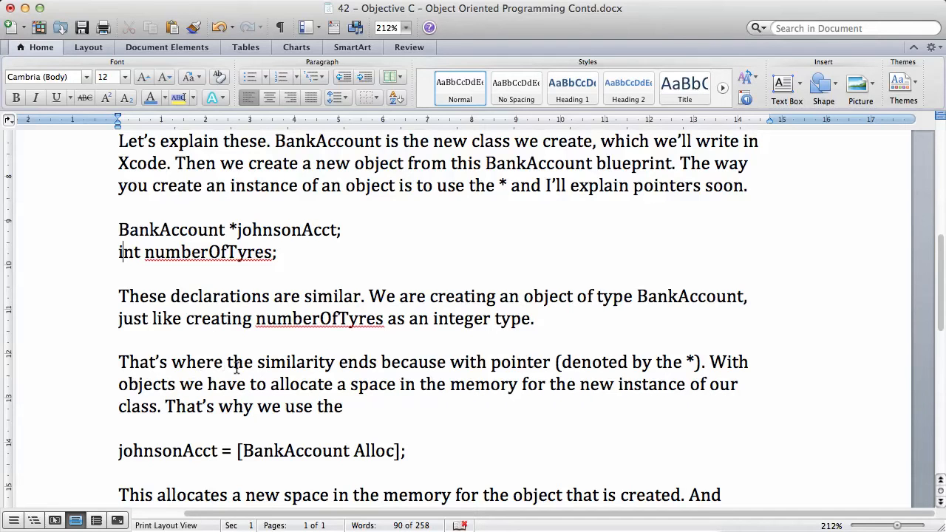
mouse_move(607, 362)
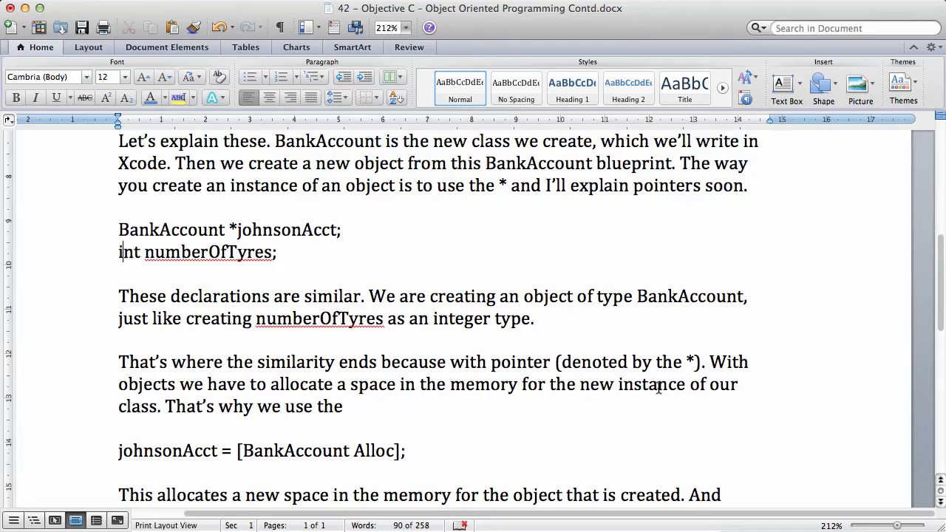
mouse_move(283, 414)
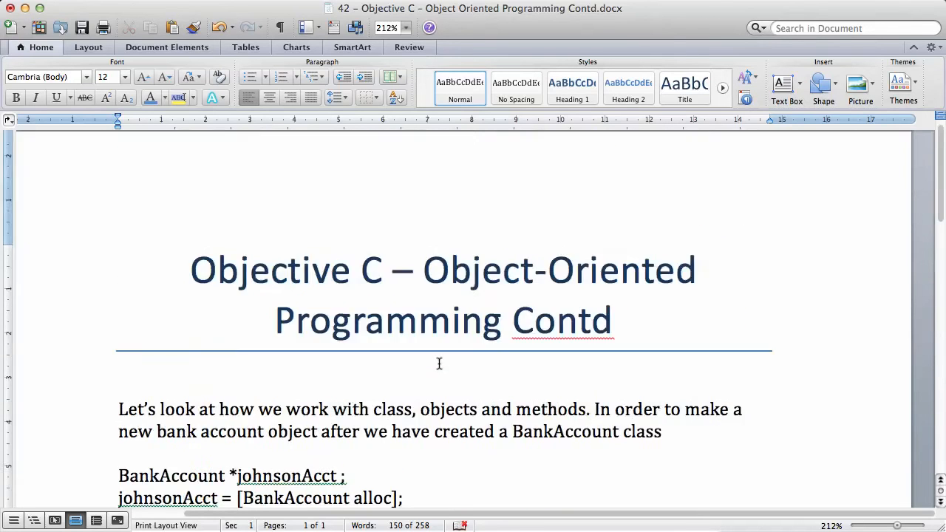
scroll(down, 3)
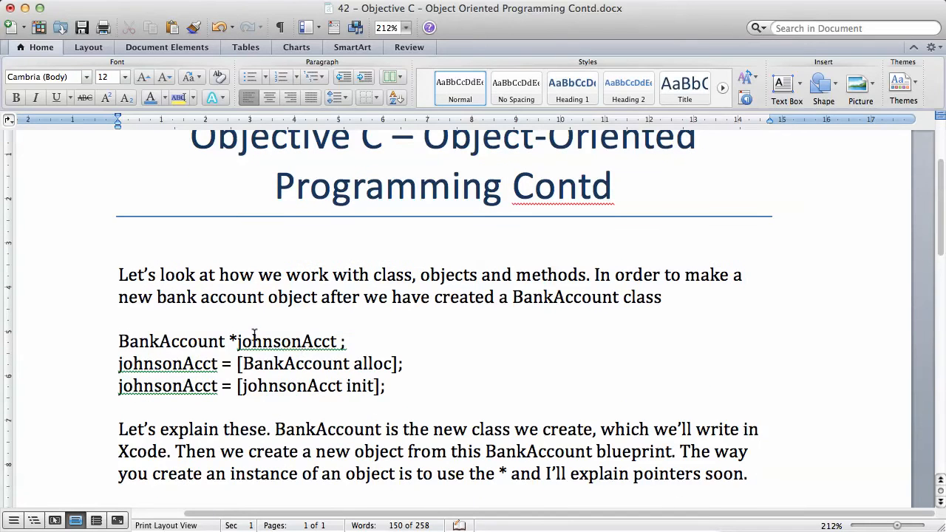
double_click(290, 341)
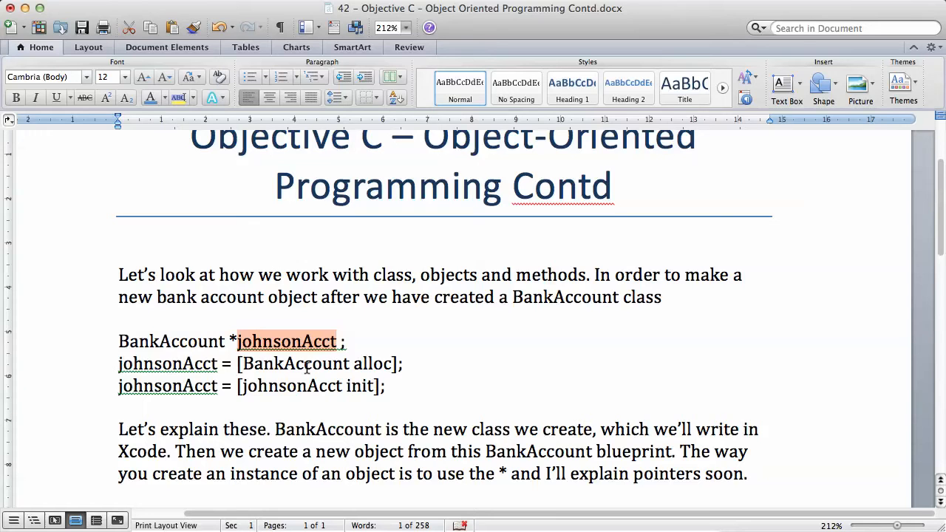
mouse_move(297, 352)
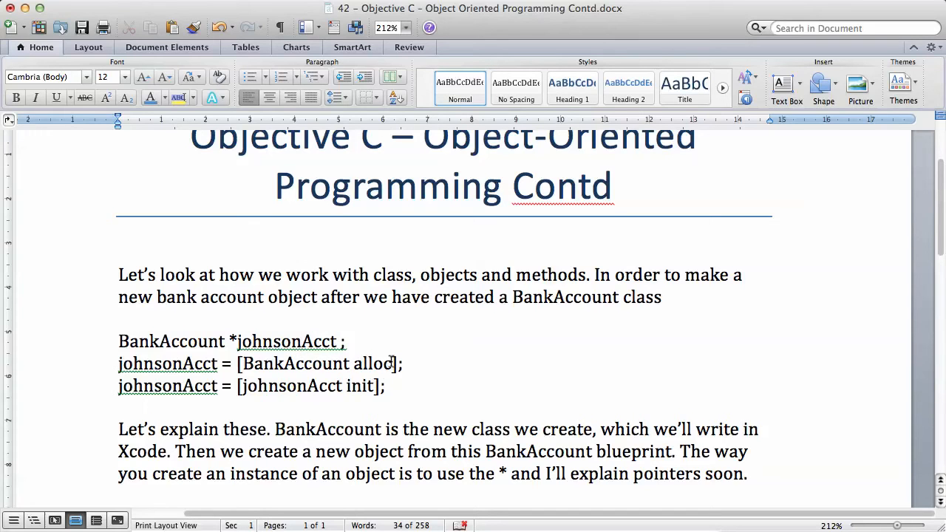
click(297, 340)
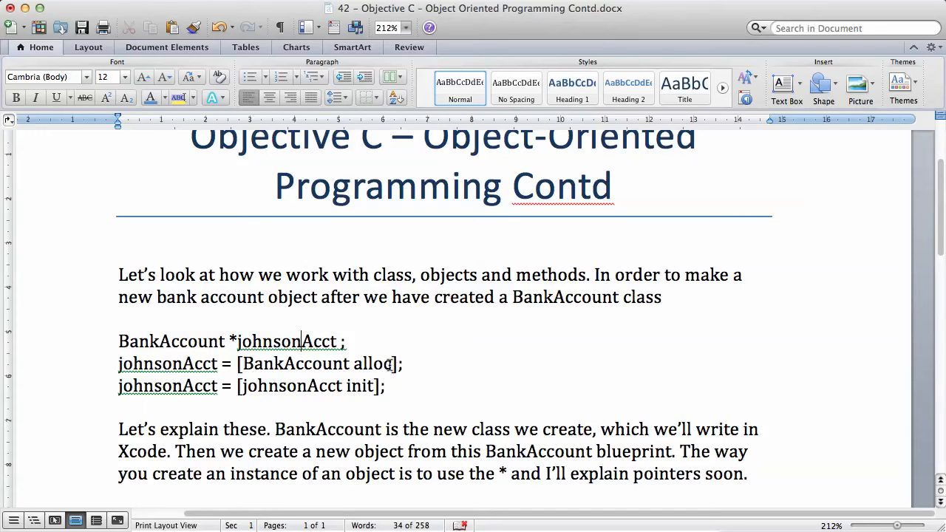
double_click(375, 364)
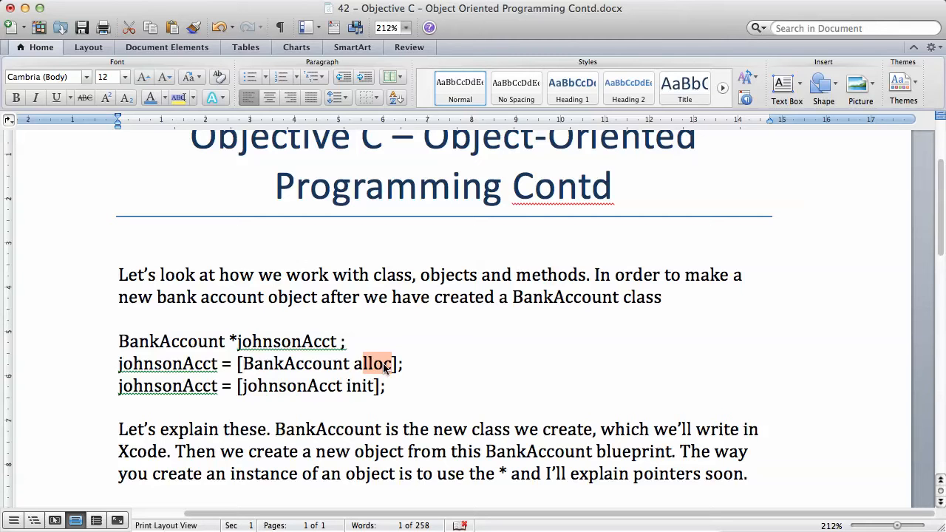
scroll(down, 3)
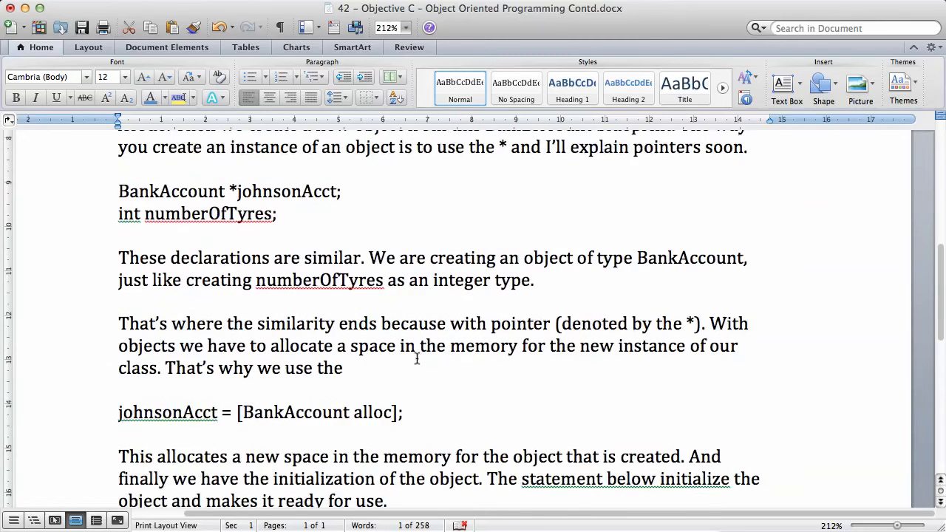
Correct the verb so the sentence reads 'The statement below initializes the object'
scroll(down, 3)
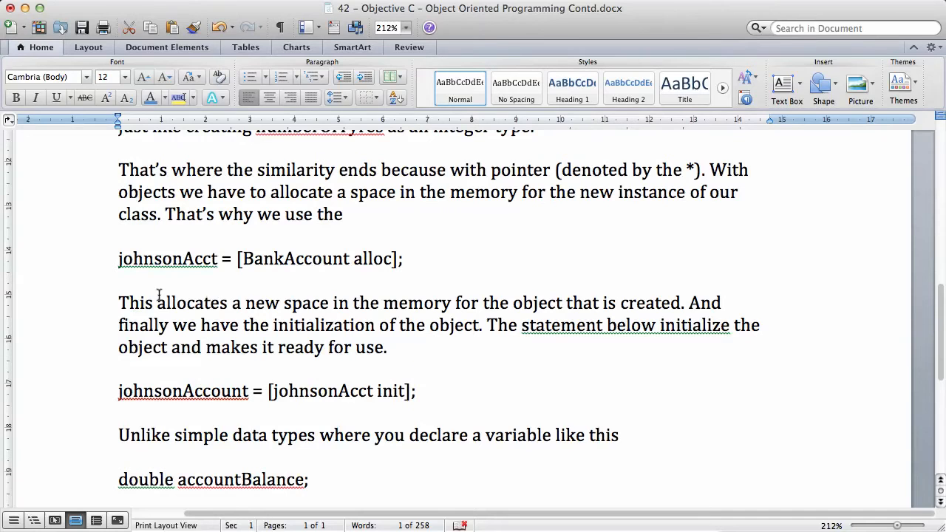
mouse_move(458, 303)
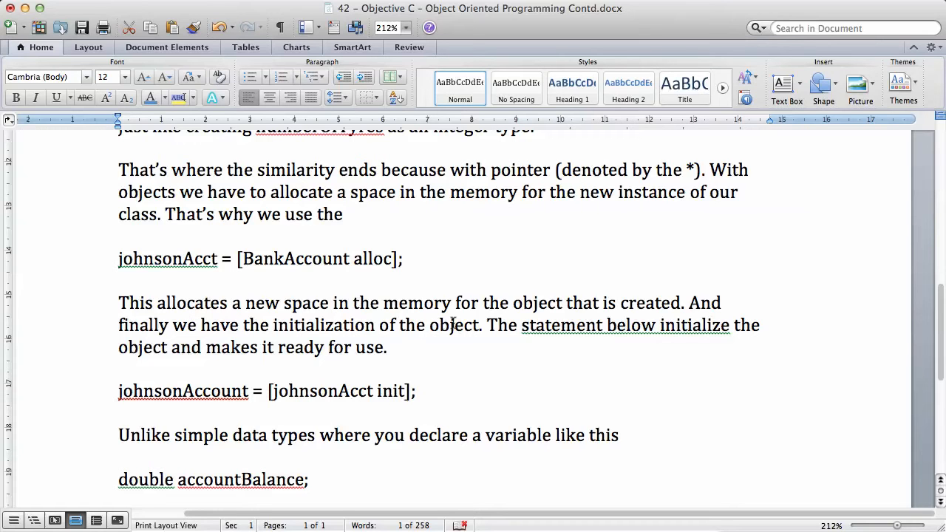
mouse_move(708, 325)
text(s)
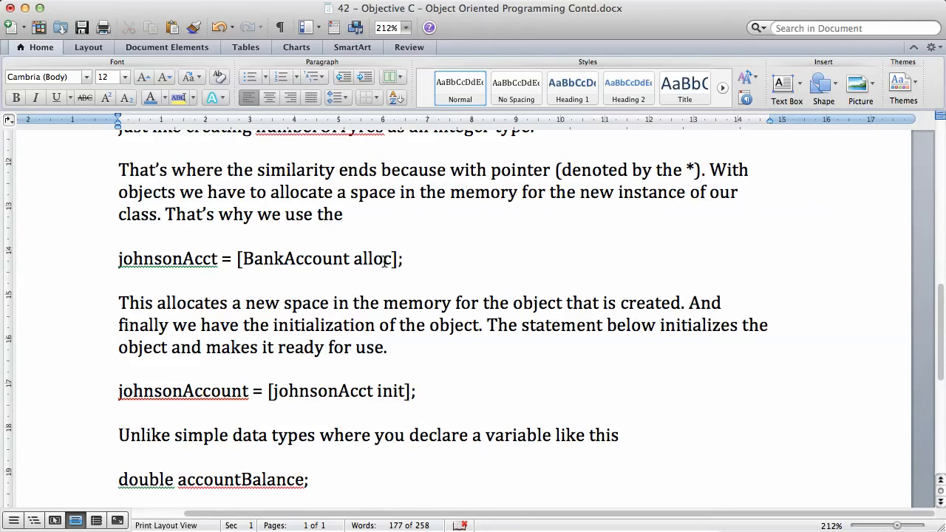
scroll(up, 3)
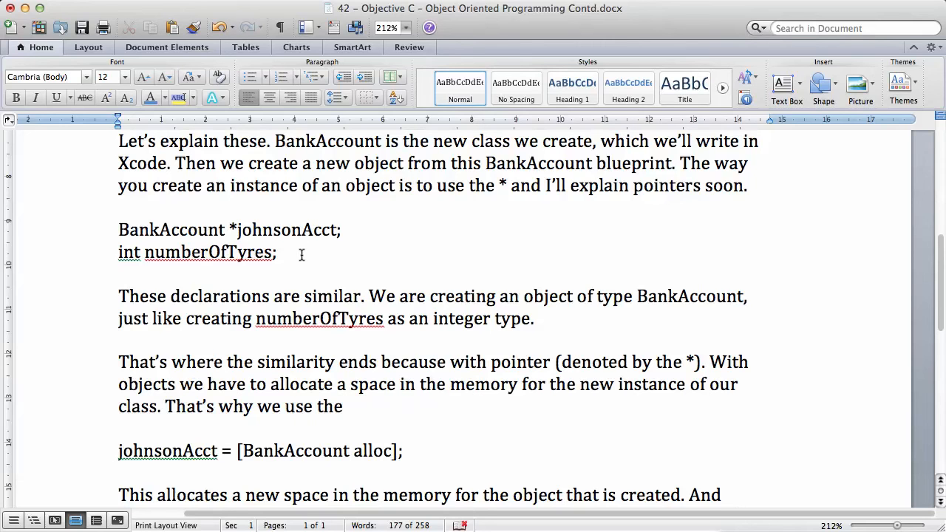
drag(118, 251, 278, 251)
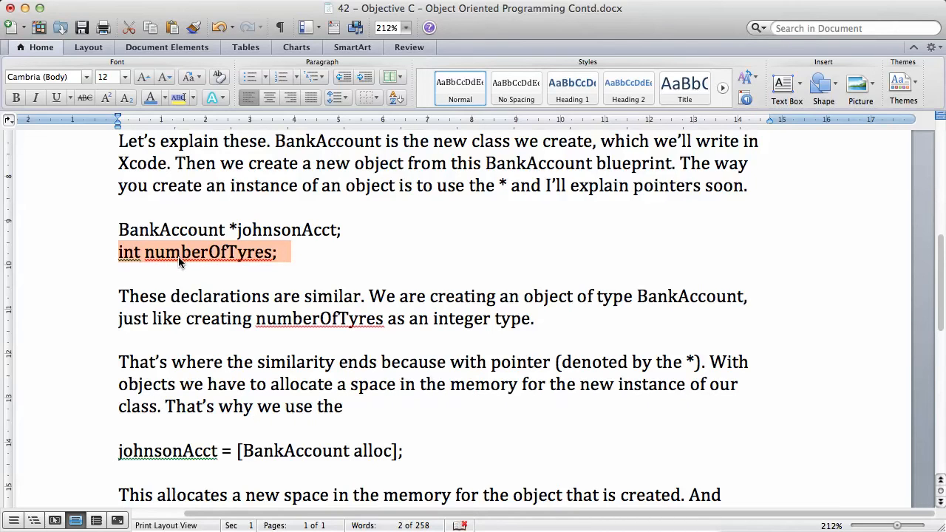
mouse_move(343, 466)
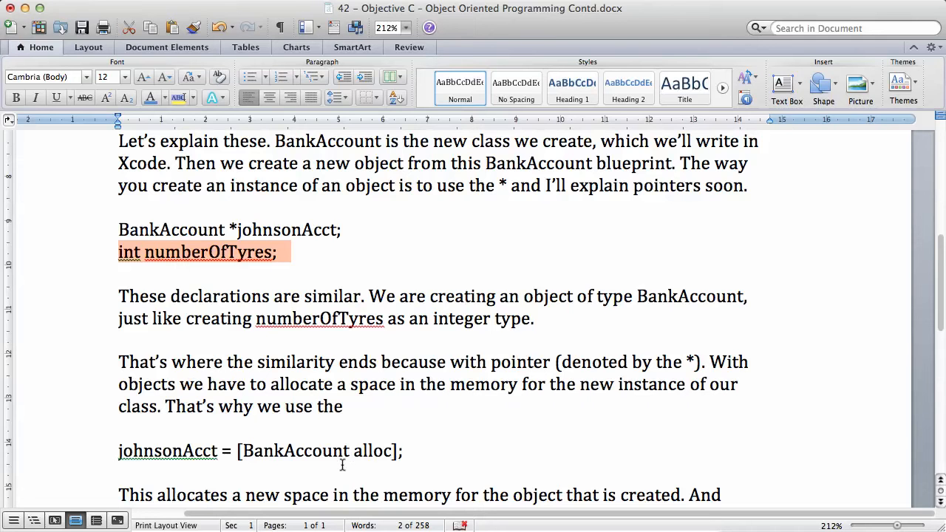
mouse_move(452, 467)
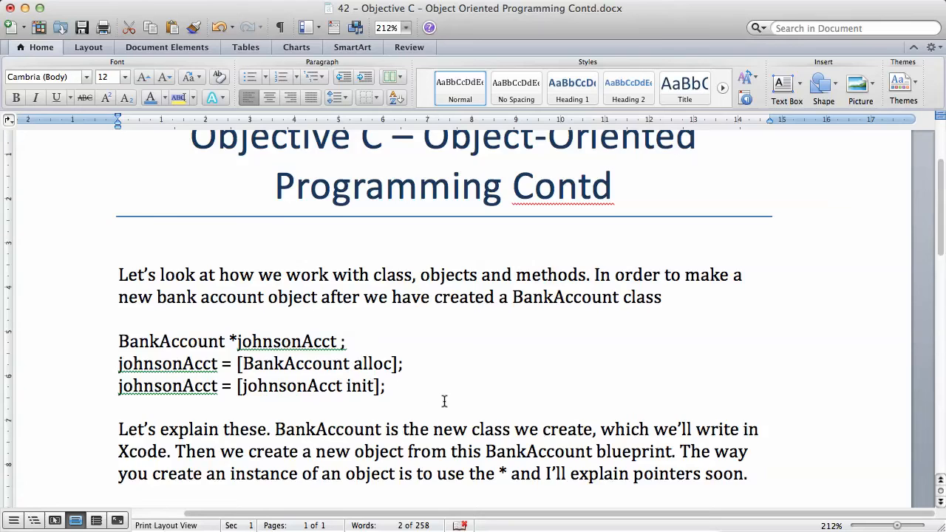
scroll(down, 3)
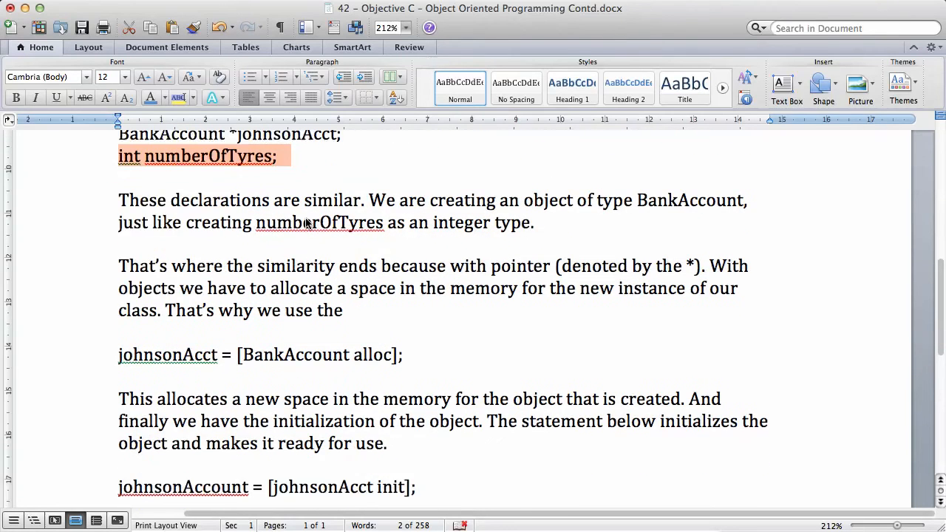
scroll(down, 3)
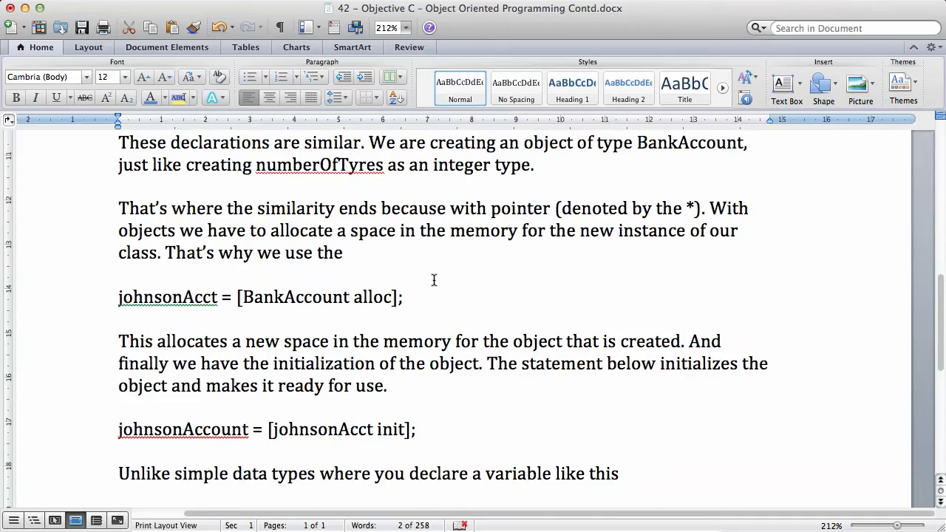
scroll(down, 3)
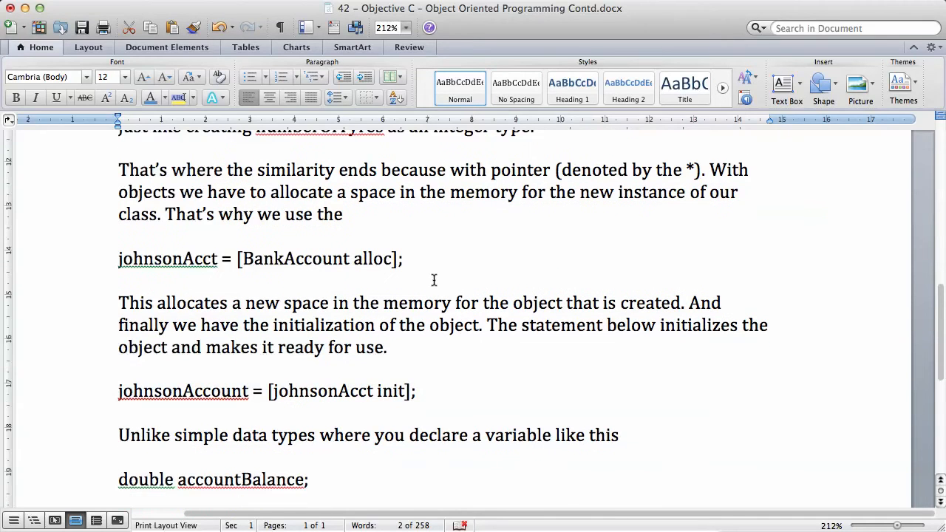
scroll(up, 3)
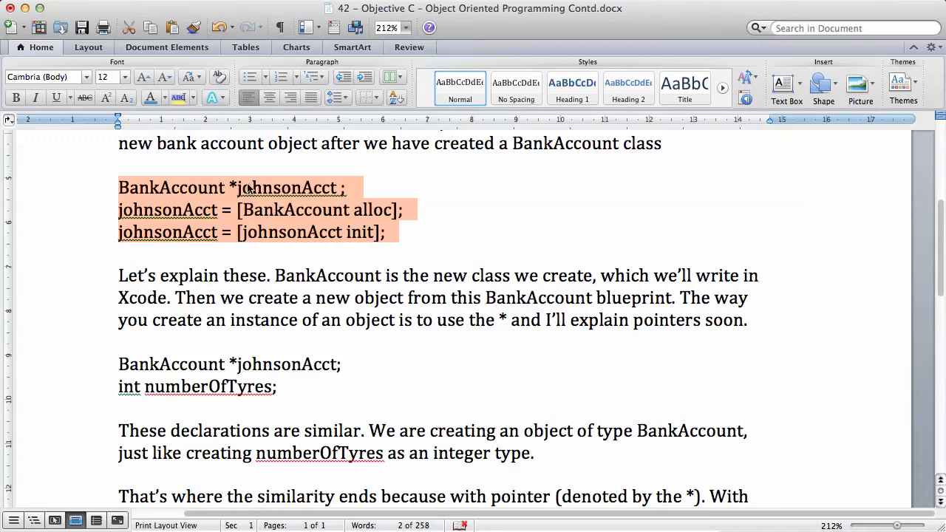
click(204, 186)
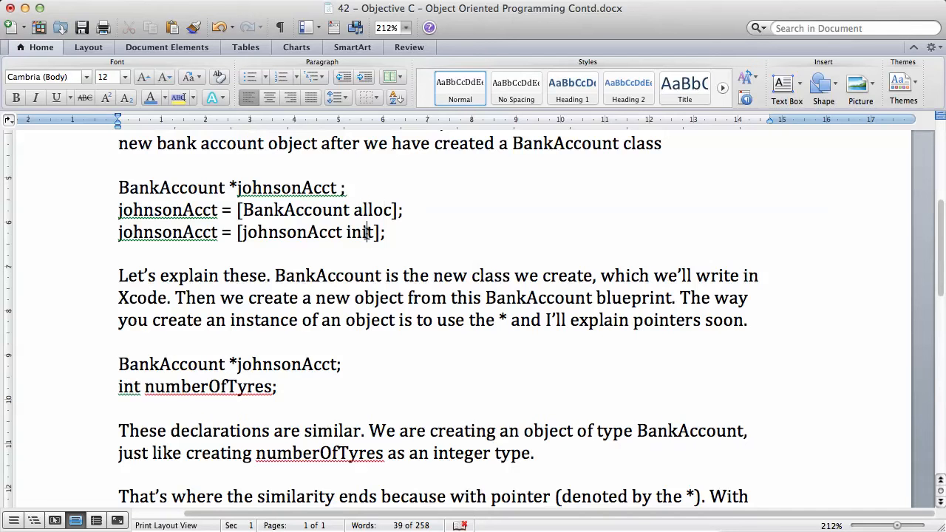
scroll(down, 3)
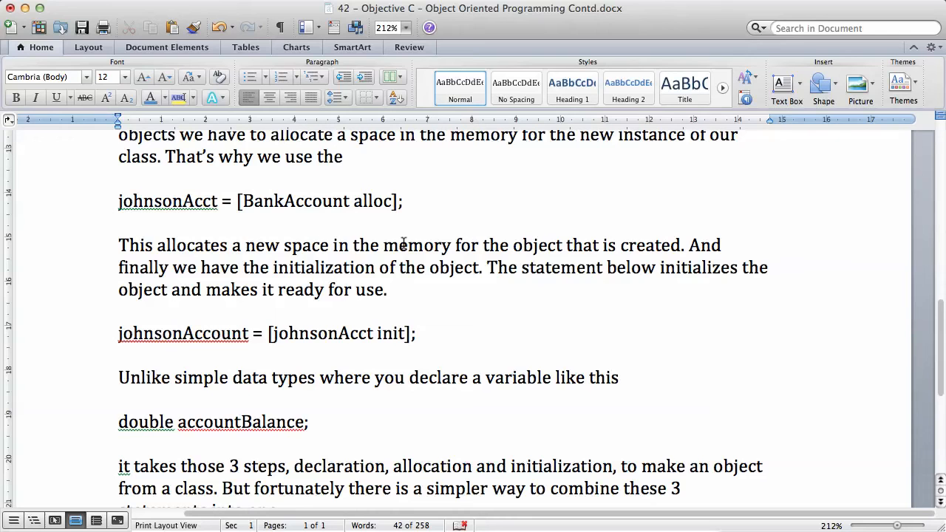
mouse_move(680, 245)
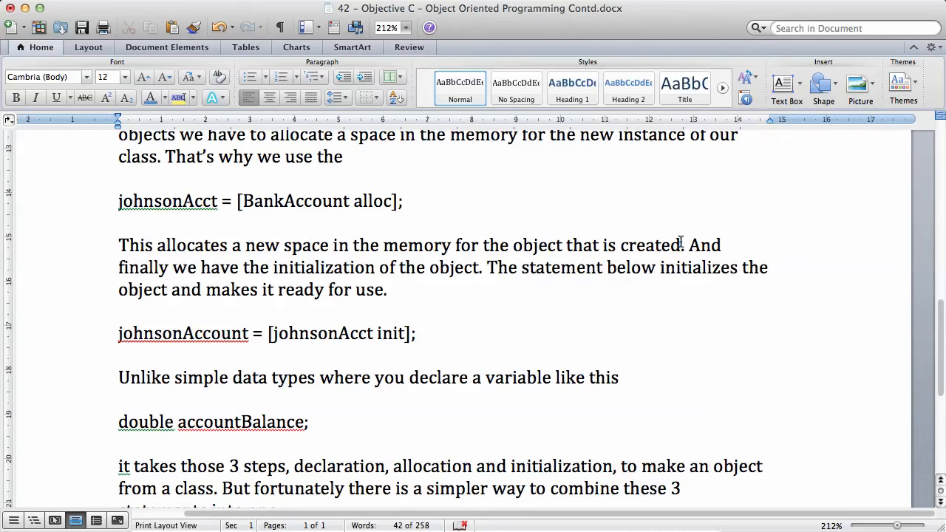
mouse_move(365, 264)
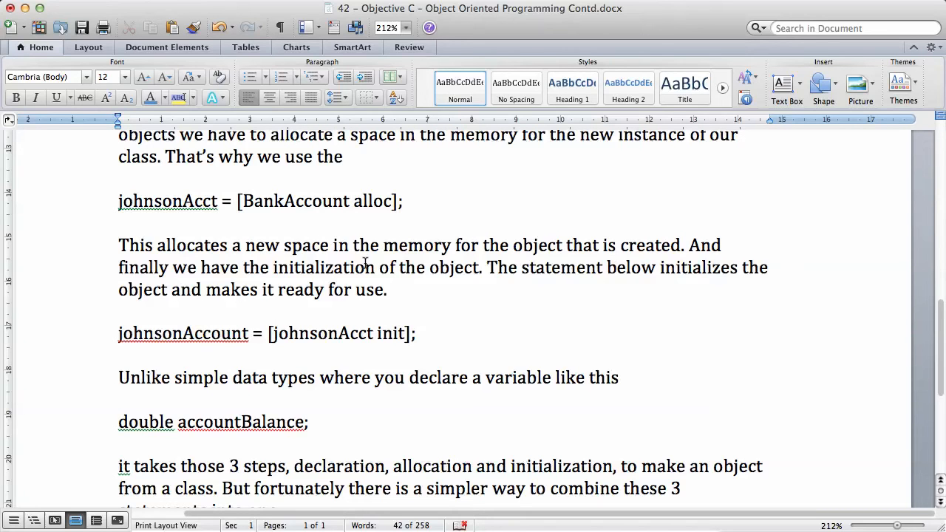
mouse_move(674, 268)
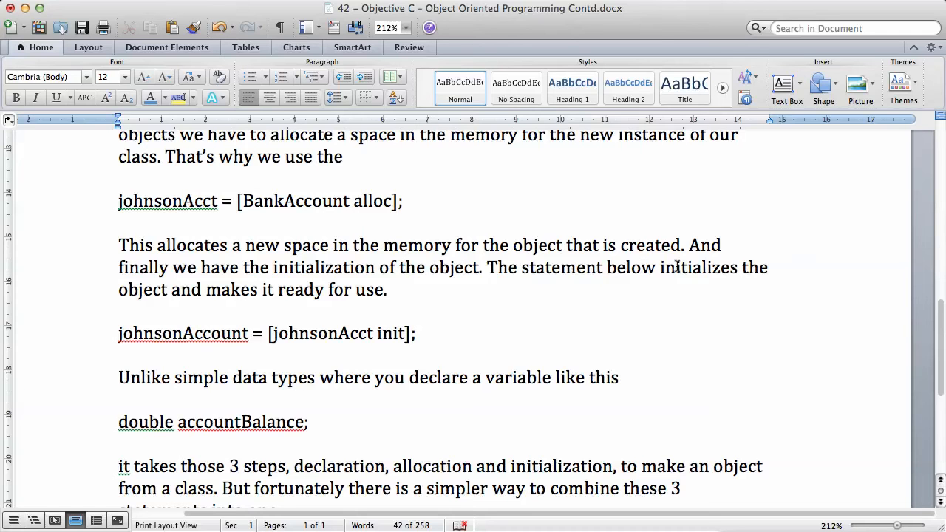
scroll(down, 3)
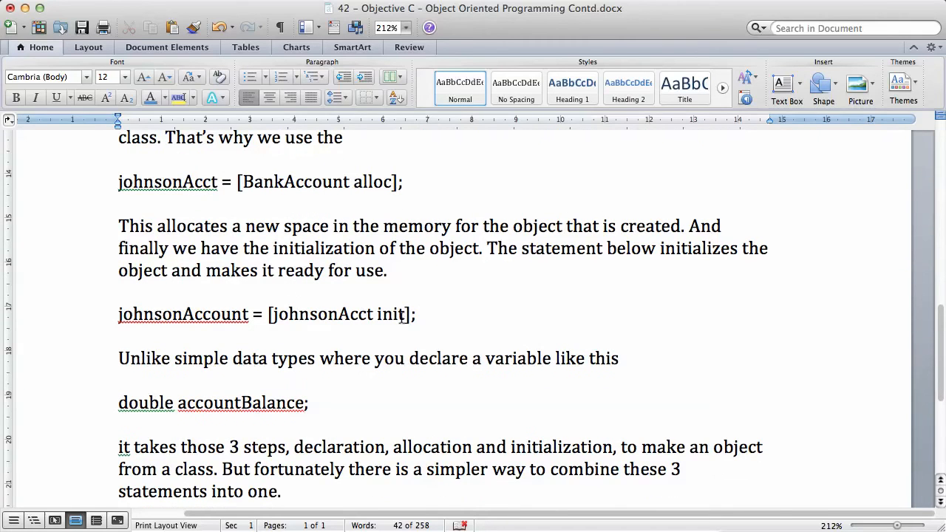
mouse_move(396, 318)
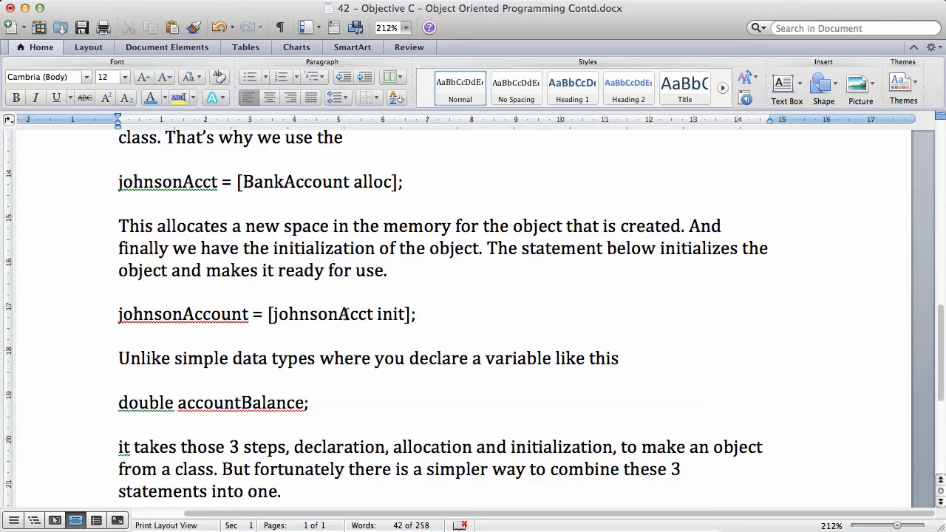
scroll(down, 3)
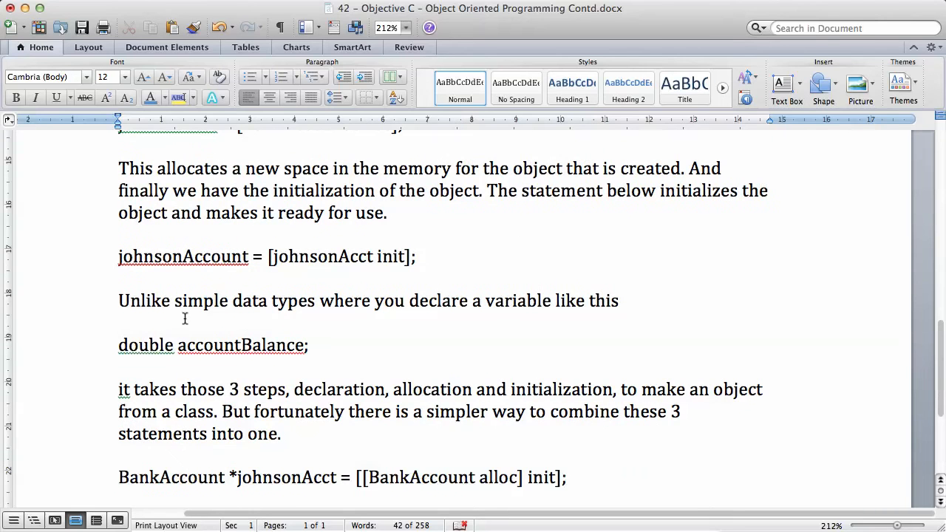
mouse_move(183, 356)
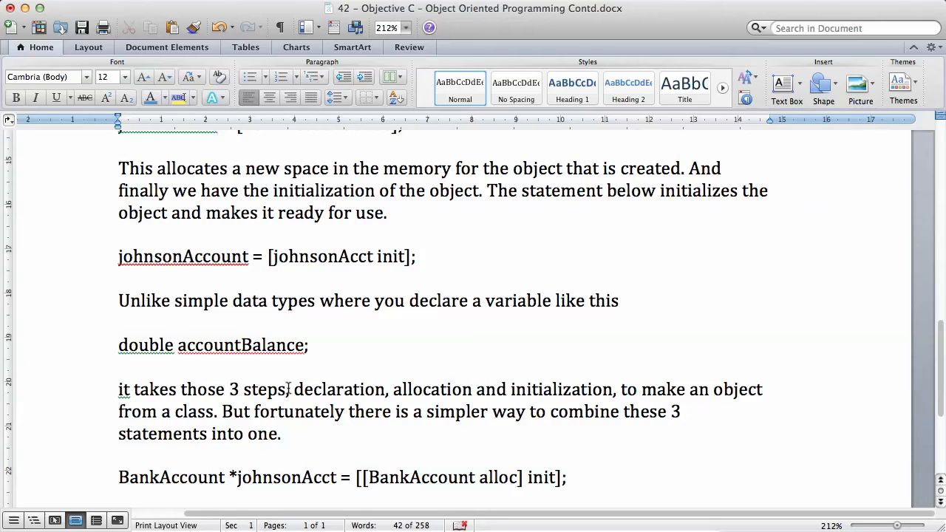
mouse_move(481, 393)
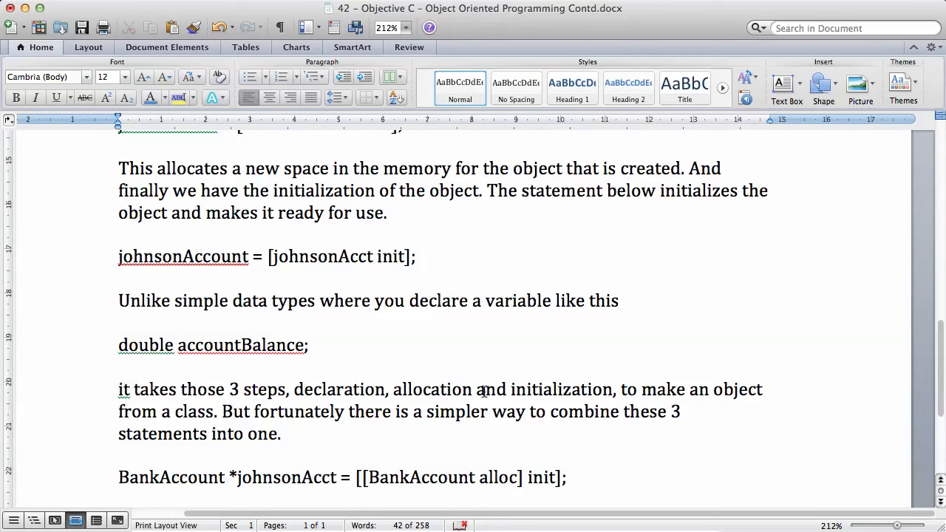
mouse_move(755, 363)
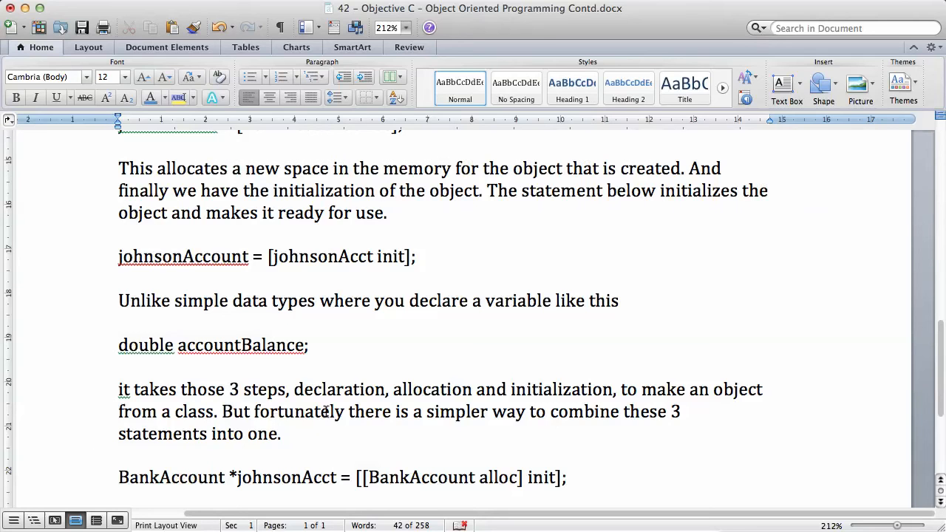
mouse_move(299, 399)
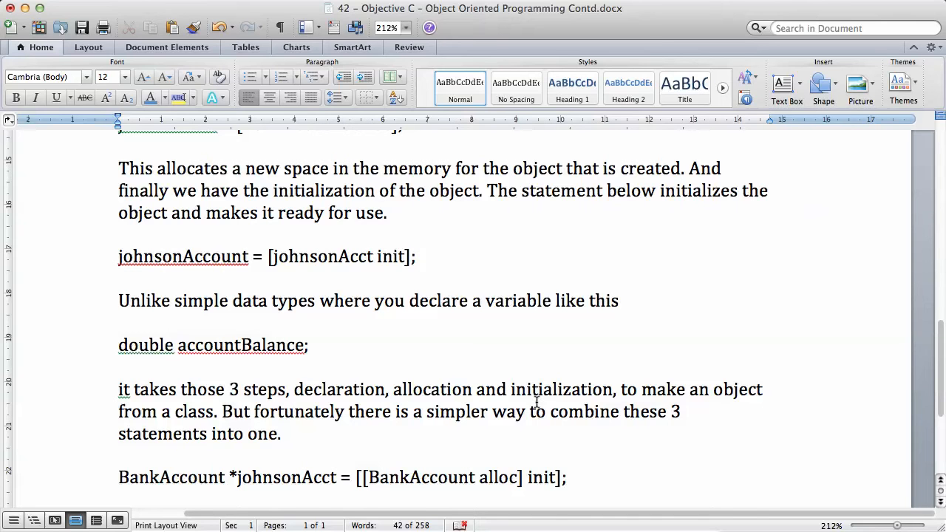
scroll(down, 3)
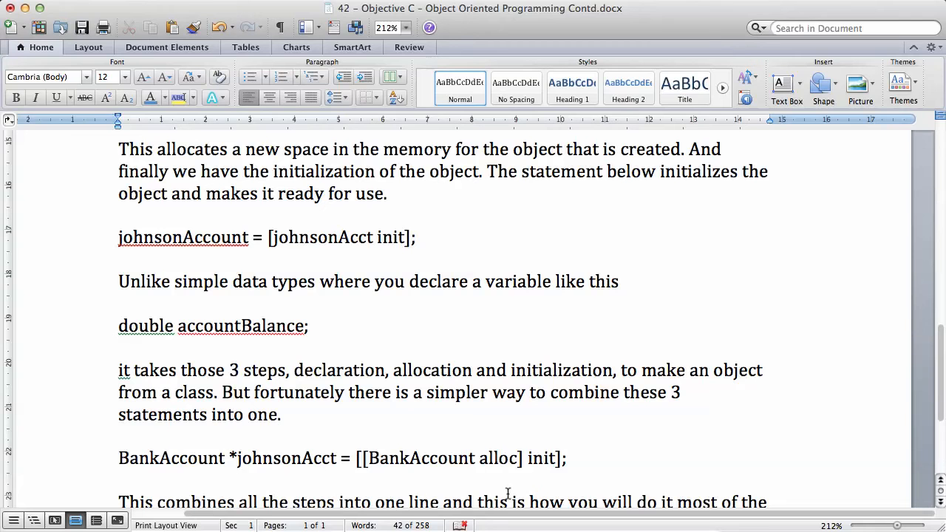
Delete the 'This combines all the steps…' paragraph below the one-line statement
triple_click(340, 458)
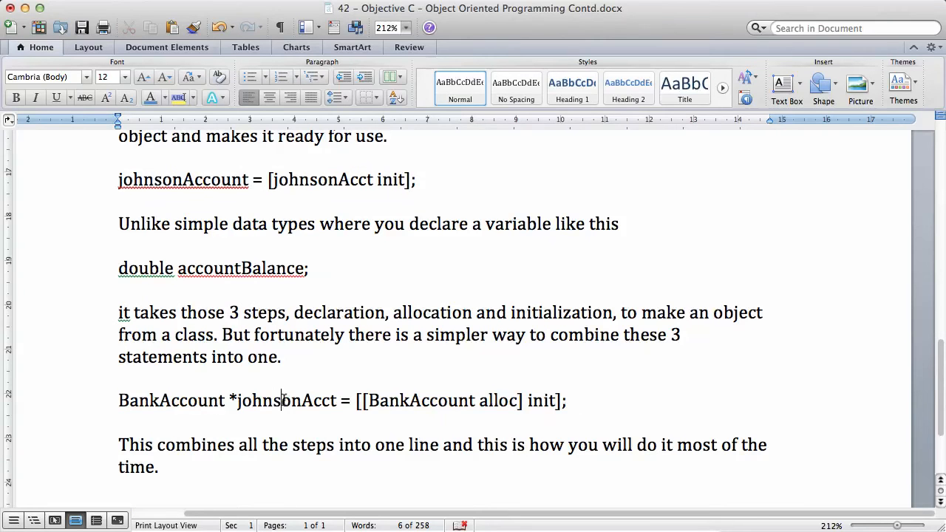
scroll(down, 3)
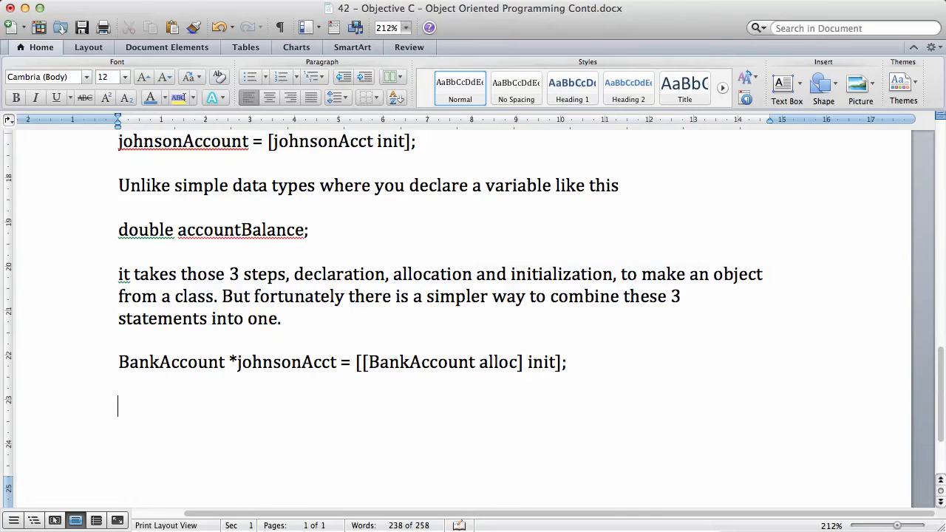
Add the example lines 'Int x;' and 'X = 5;' below the one-line BankAccount statement
text(Int x;)
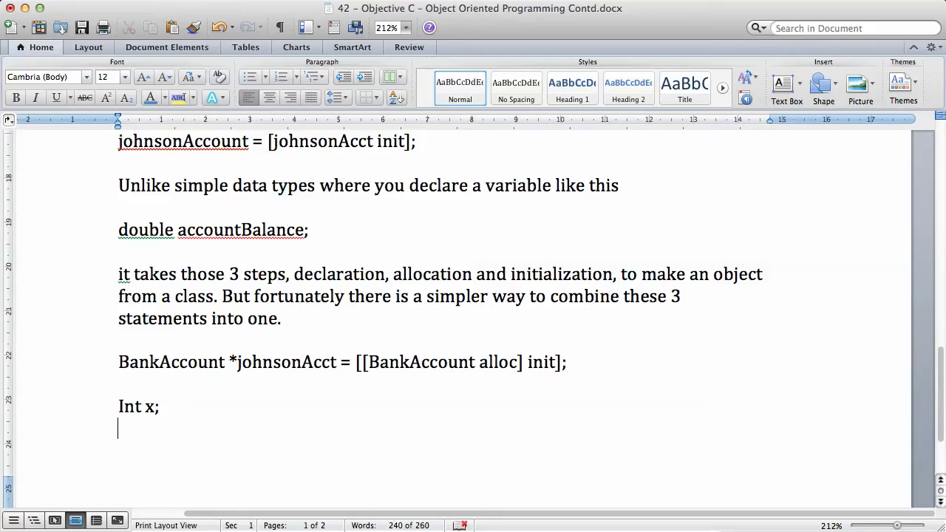
text(X =)
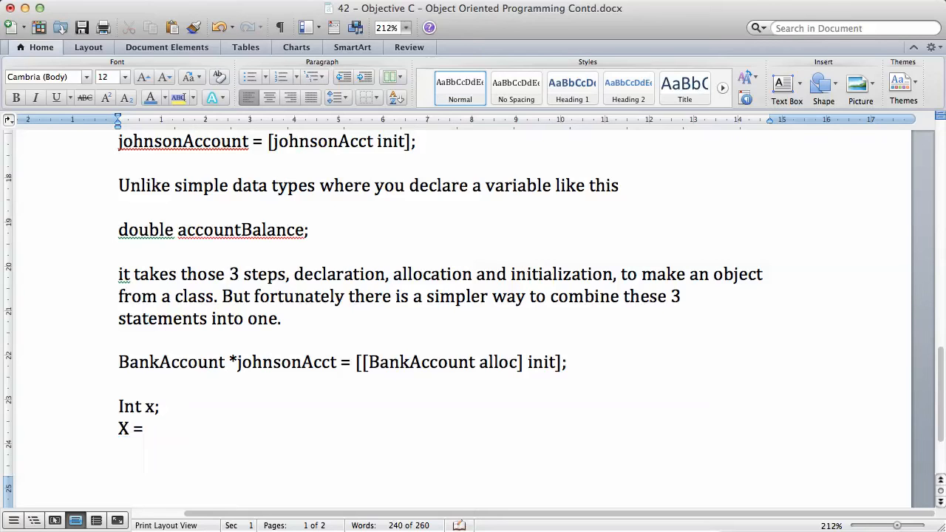
text(5;)
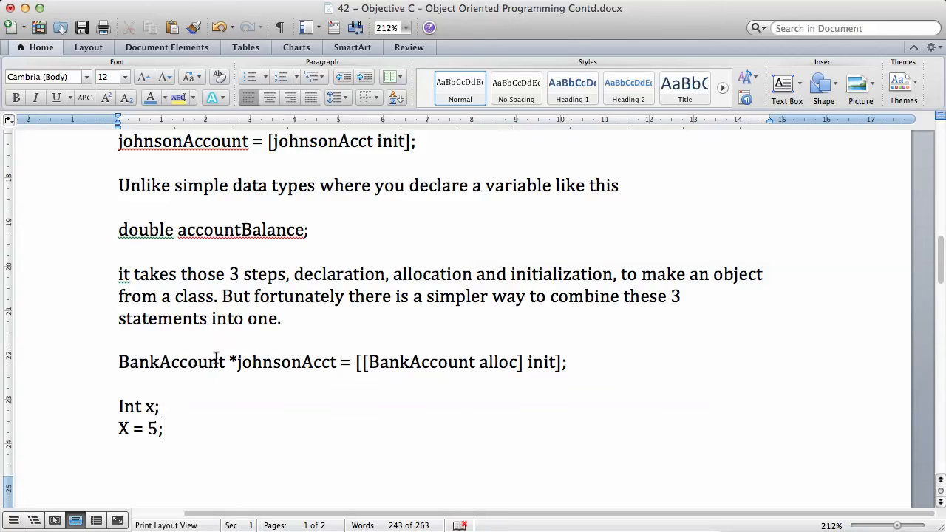
double_click(292, 362)
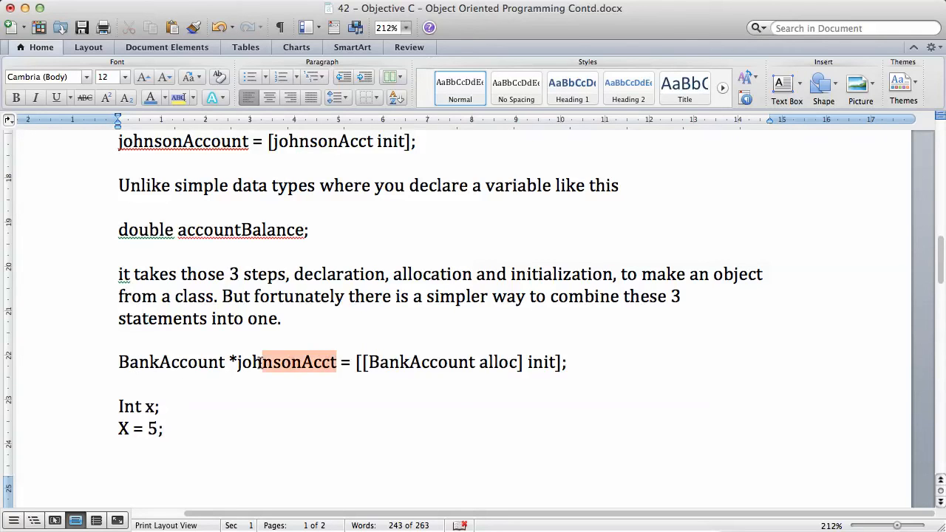
click(375, 362)
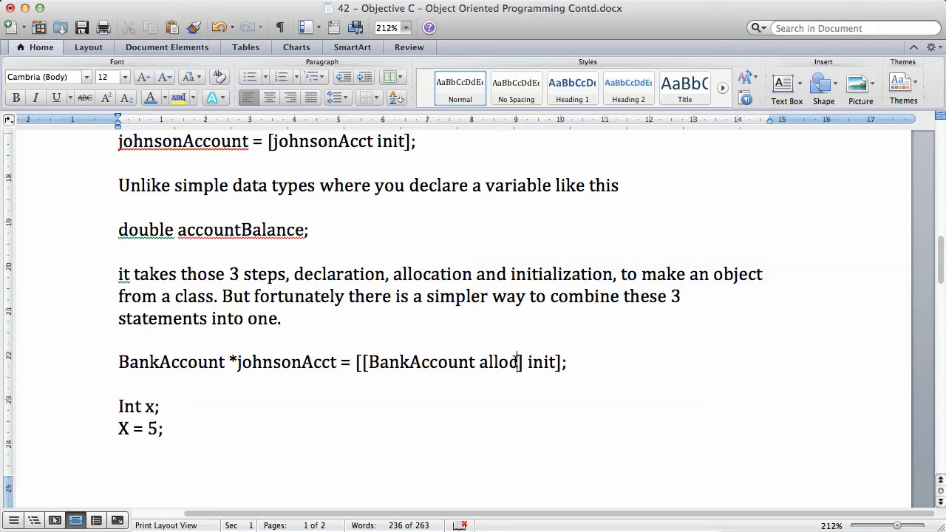
drag(367, 362, 520, 362)
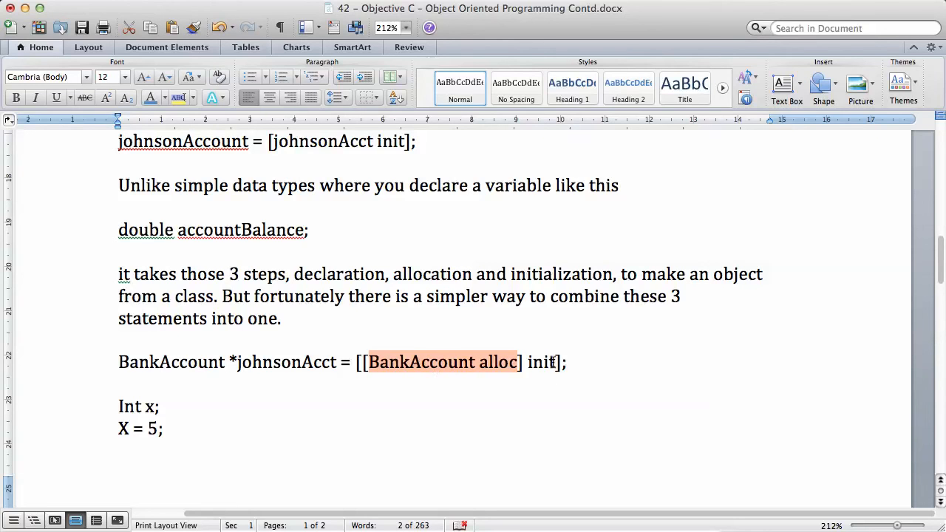
click(552, 362)
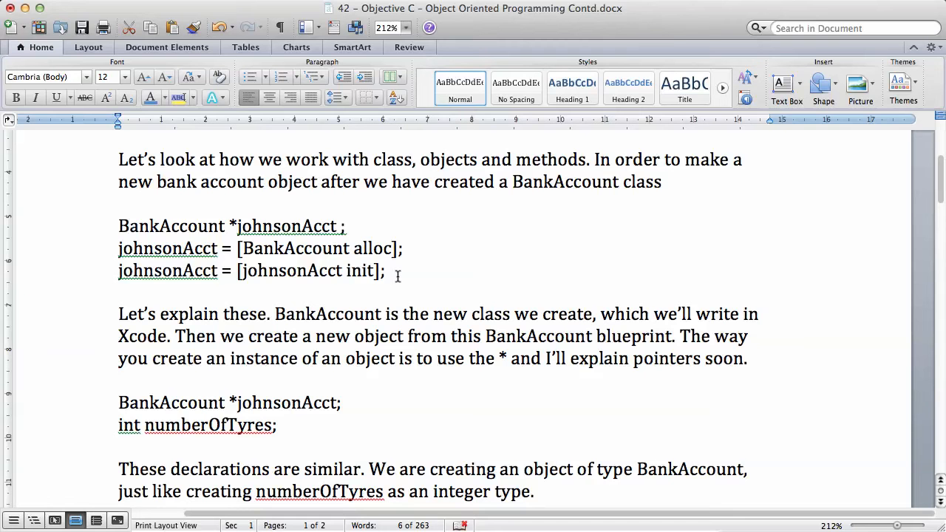
drag(118, 226, 386, 270)
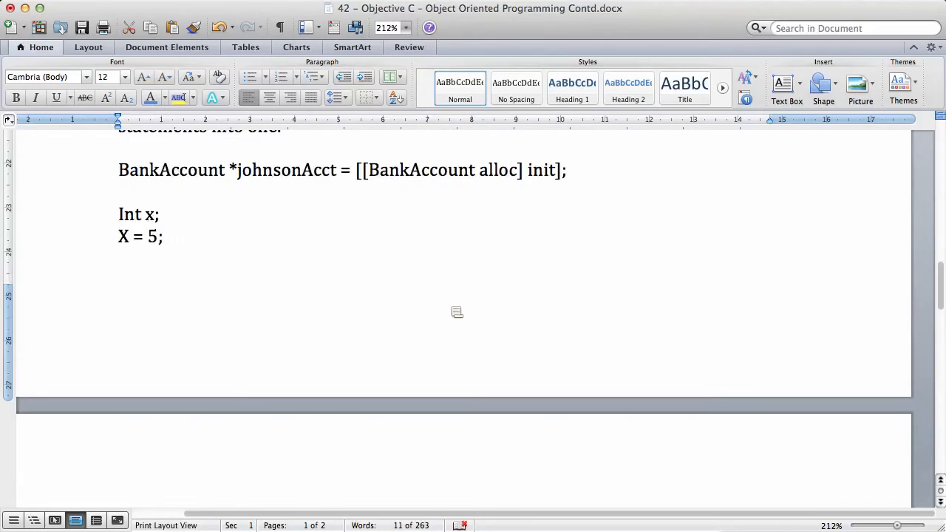
scroll(down, 3)
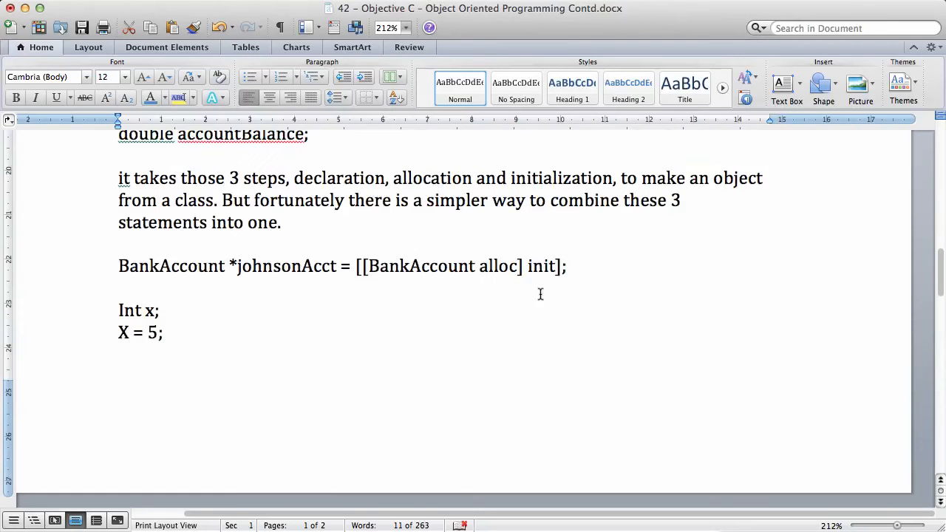
drag(119, 266, 566, 266)
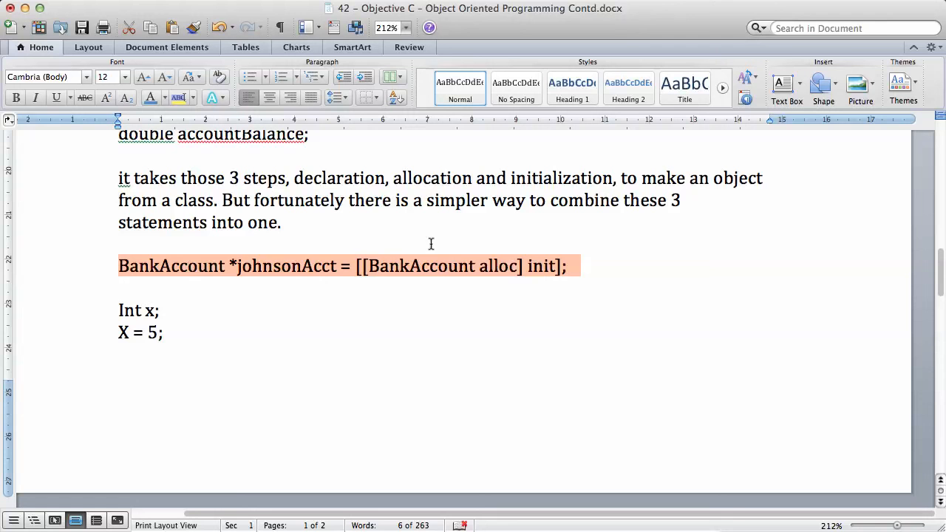
mouse_move(455, 269)
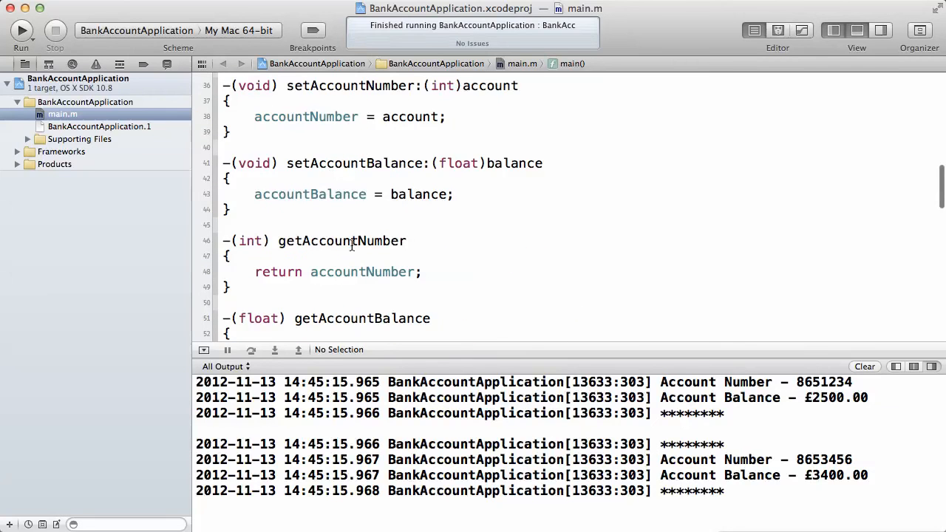
In Xcode's main.m, locate main() and highlight the 'newAccount2 = [[BankAccount alloc] init];' line
scroll(down, 3)
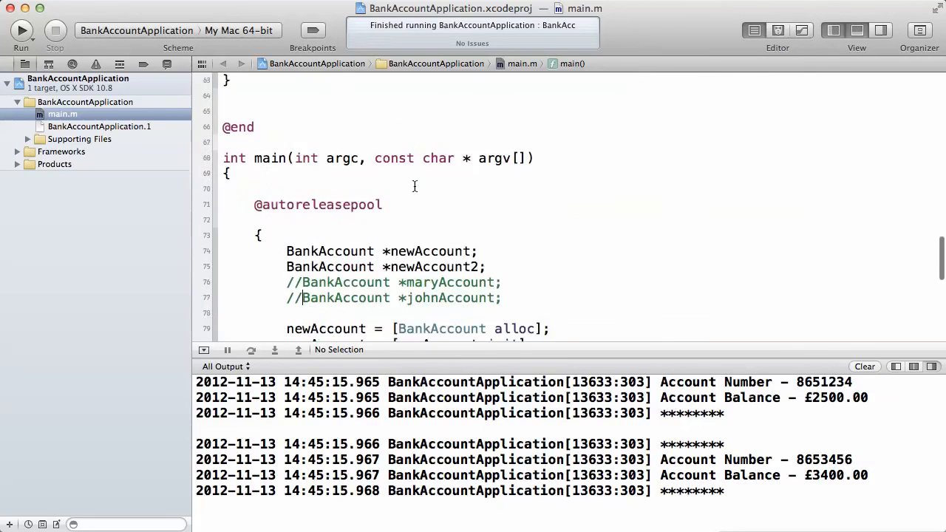
scroll(down, 3)
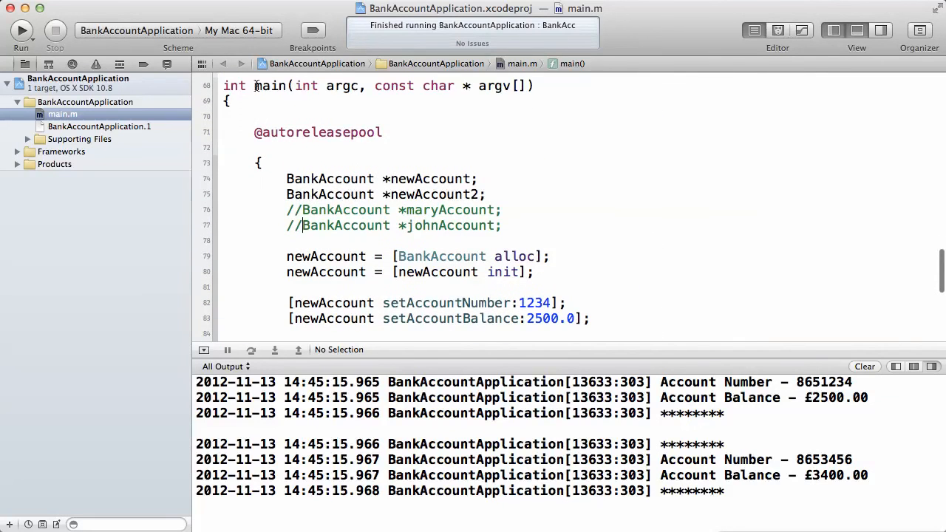
scroll(down, 3)
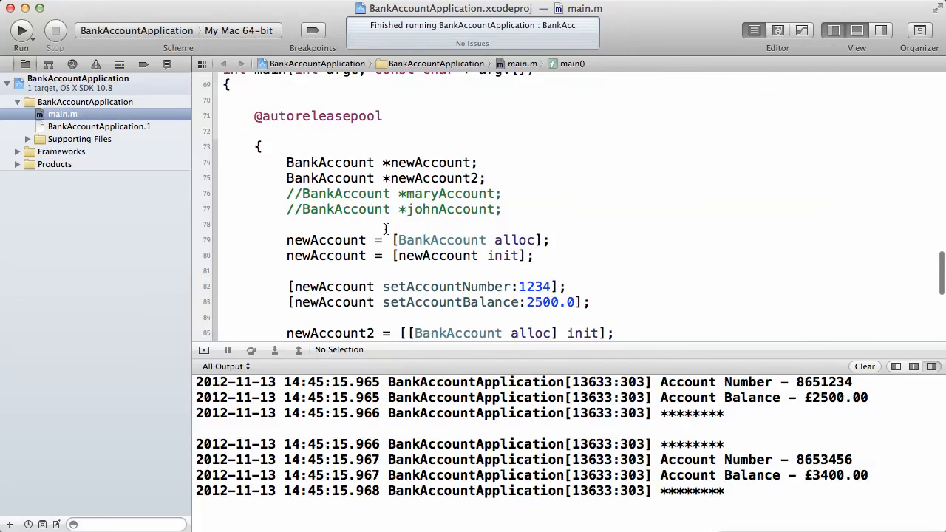
double_click(419, 161)
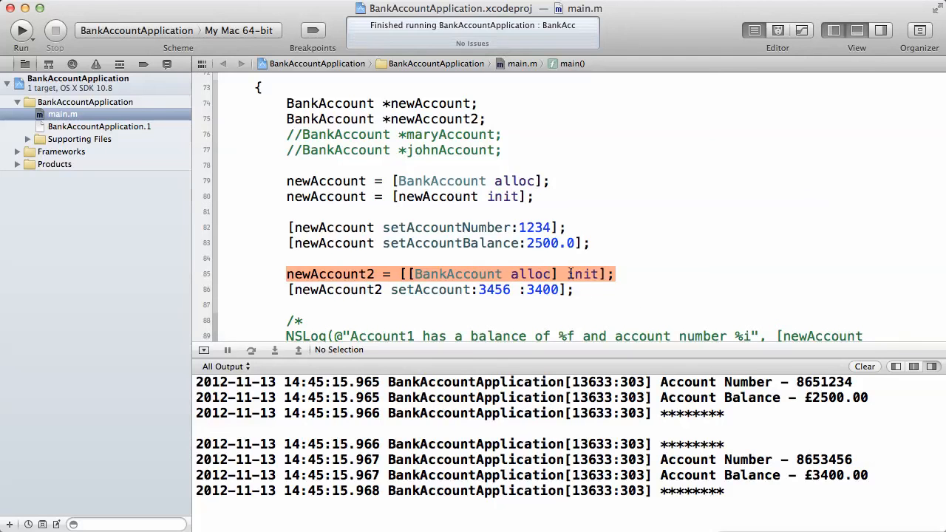
click(568, 274)
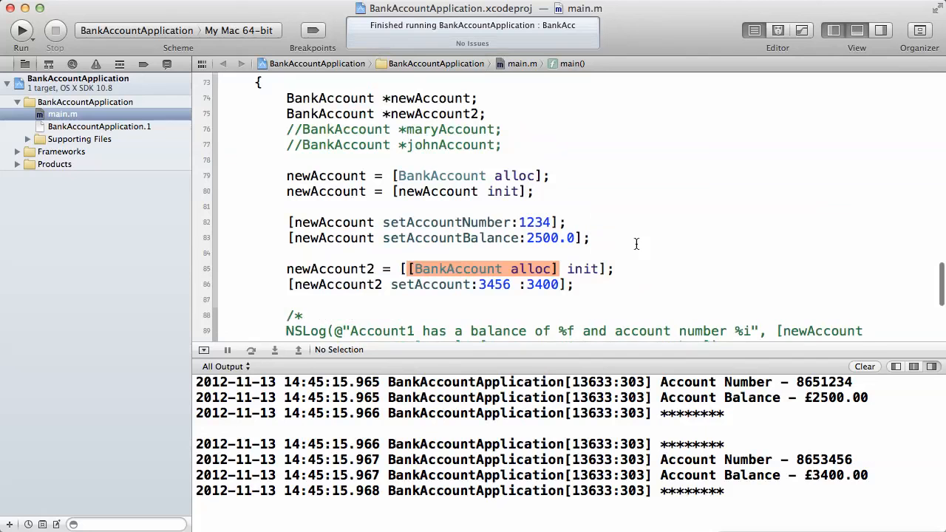
scroll(down, 3)
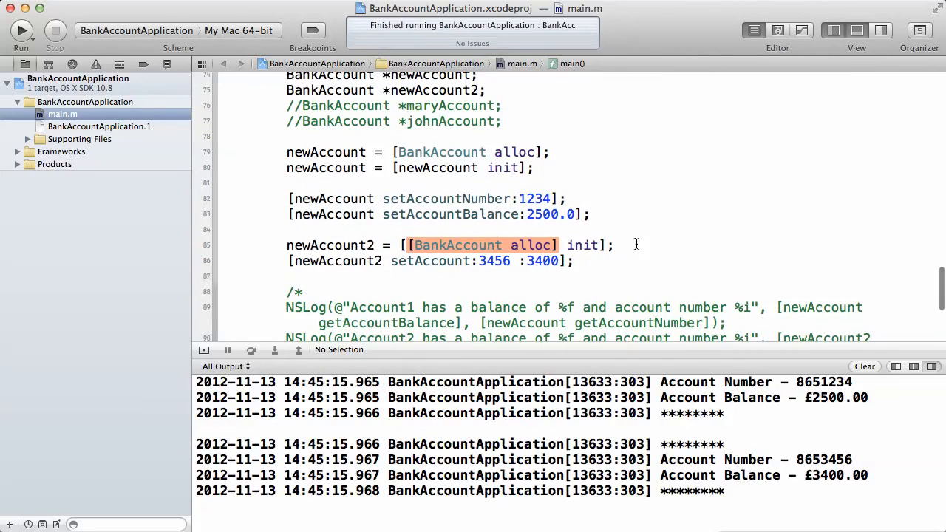